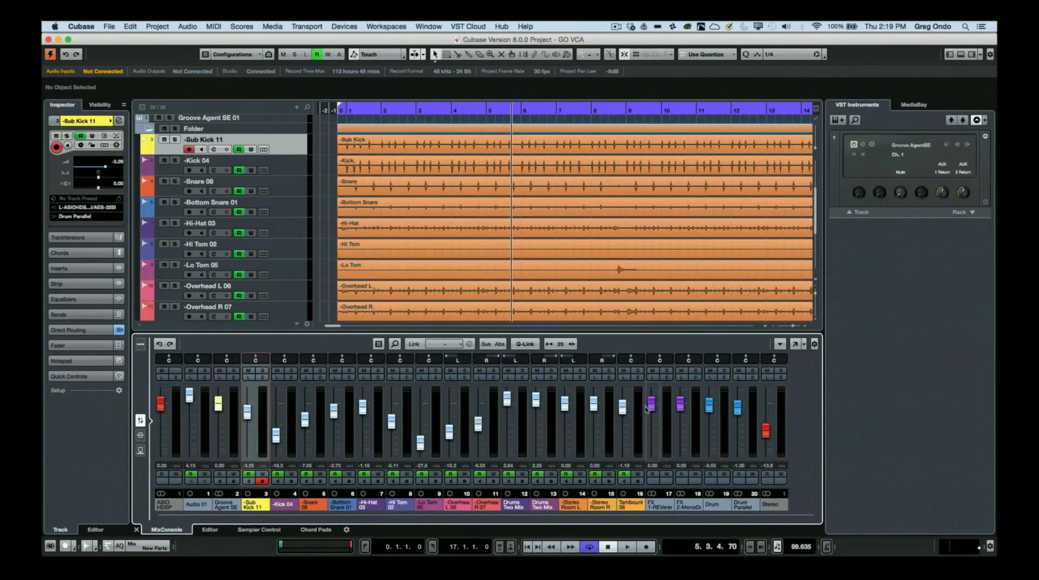
pyautogui.moveTo(624, 429)
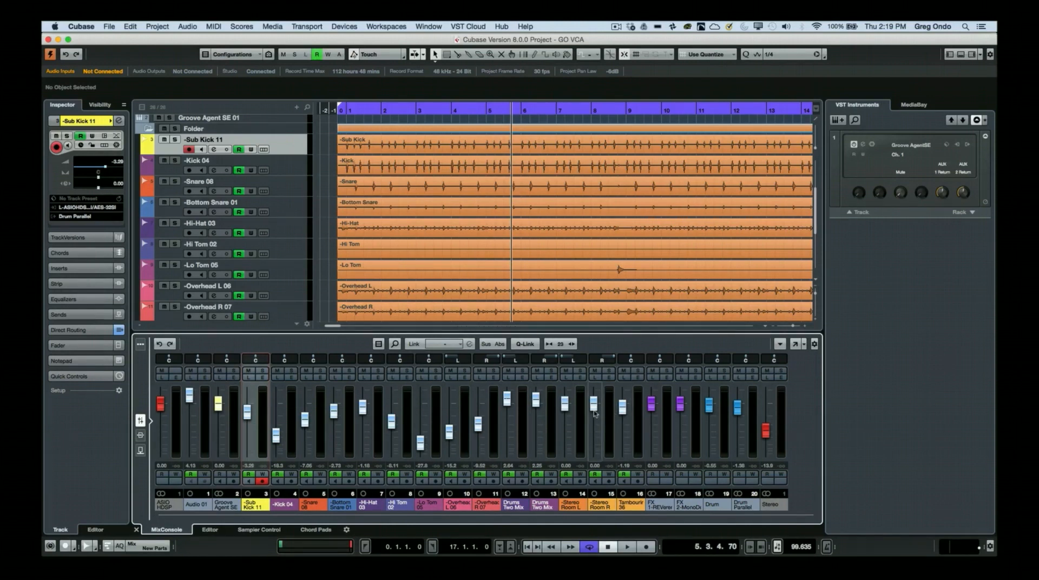
pyautogui.moveTo(376, 440)
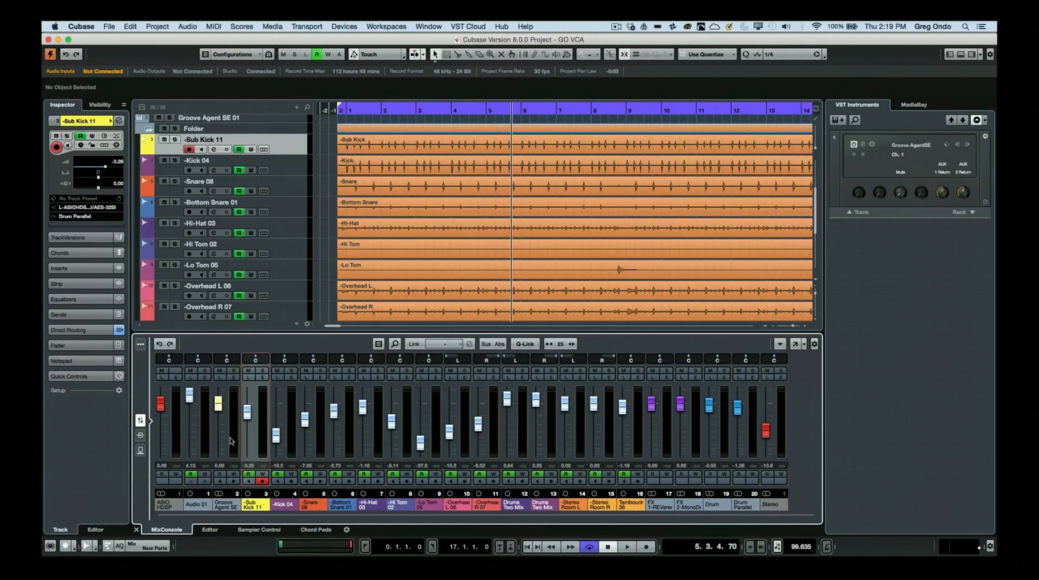
pyautogui.moveTo(265, 416)
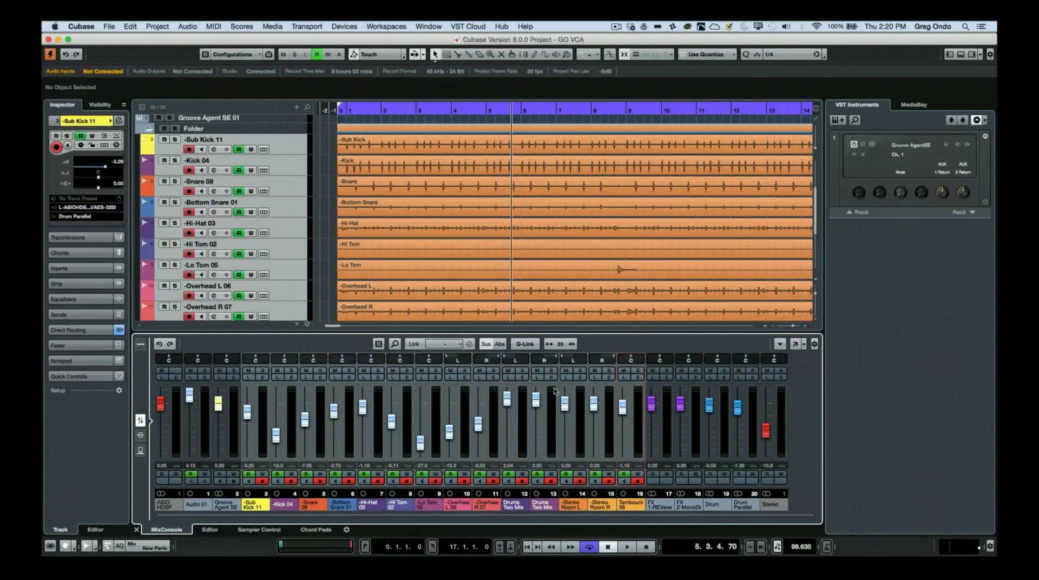
pyautogui.click(524, 344)
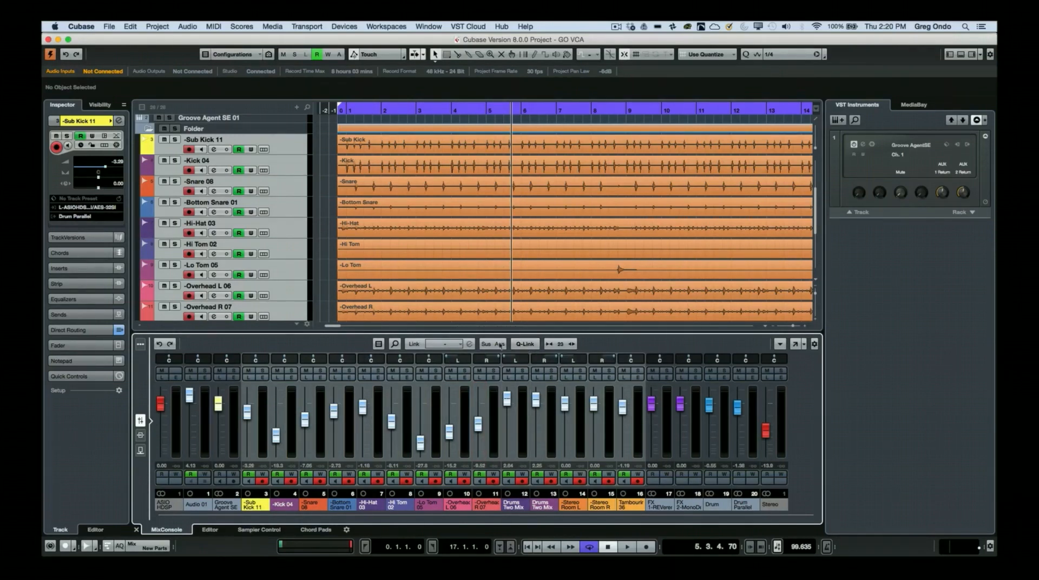
pyautogui.moveTo(413, 343)
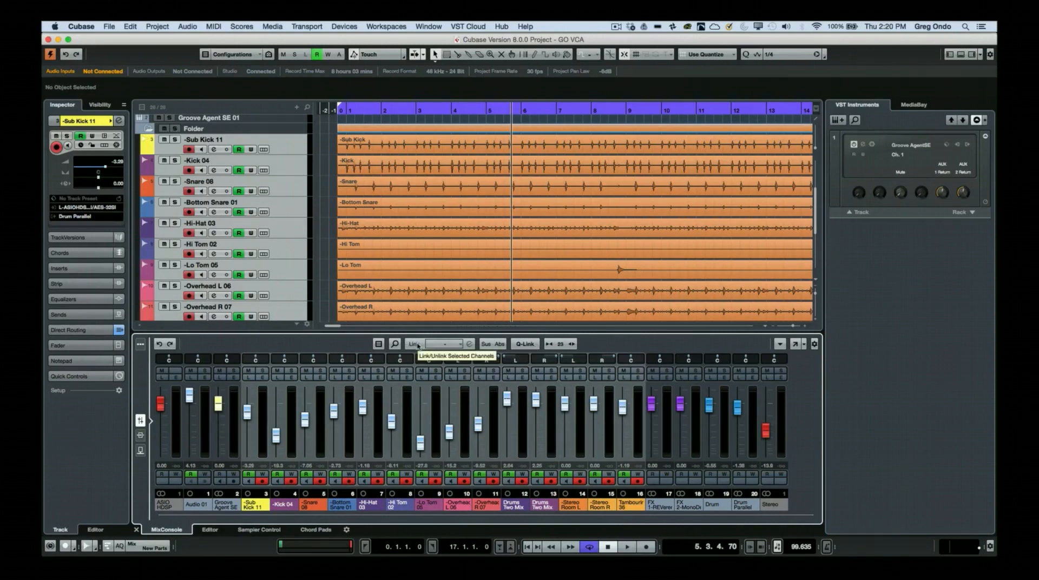
# Step: Start a link group for the selected drum channels and name it 'drums'
pyautogui.click(412, 346)
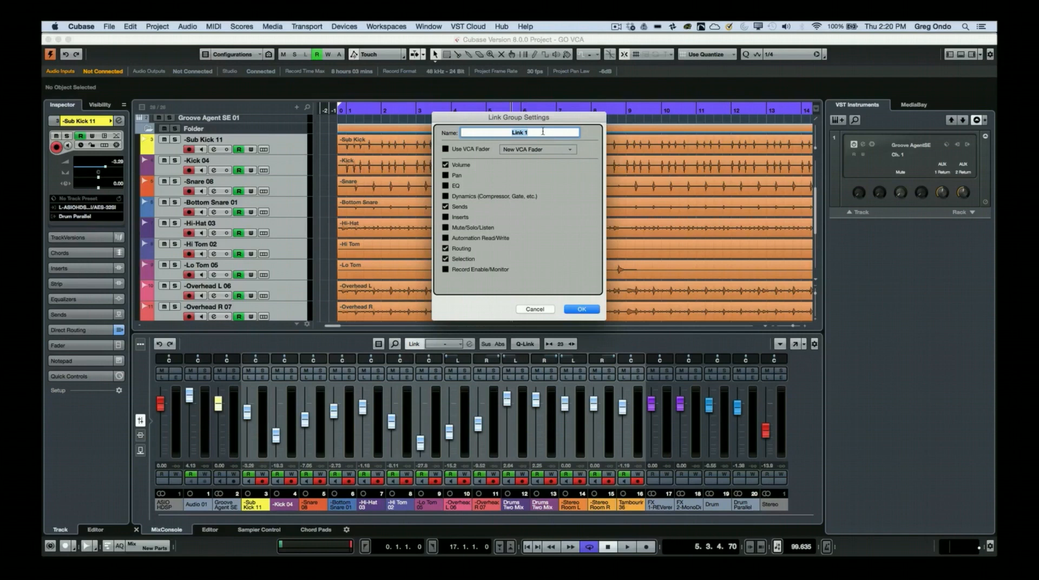
pyautogui.write('d')
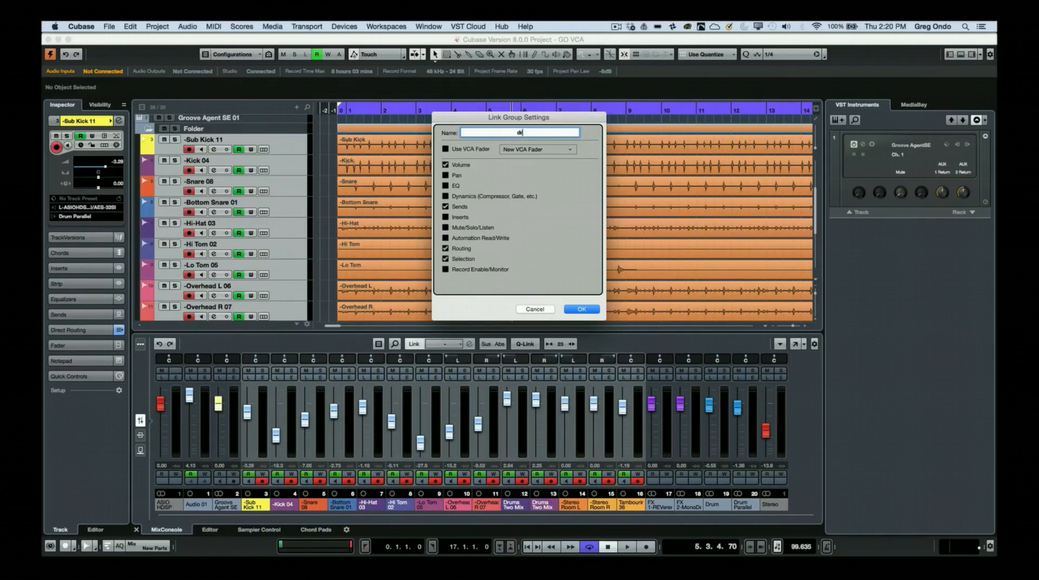
pyautogui.write('rums')
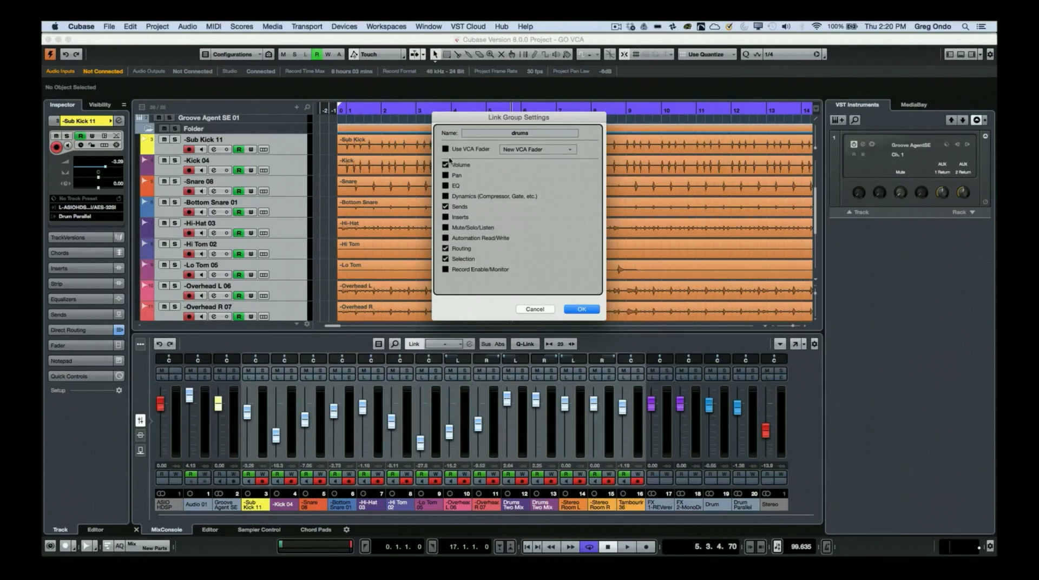
pyautogui.click(446, 165)
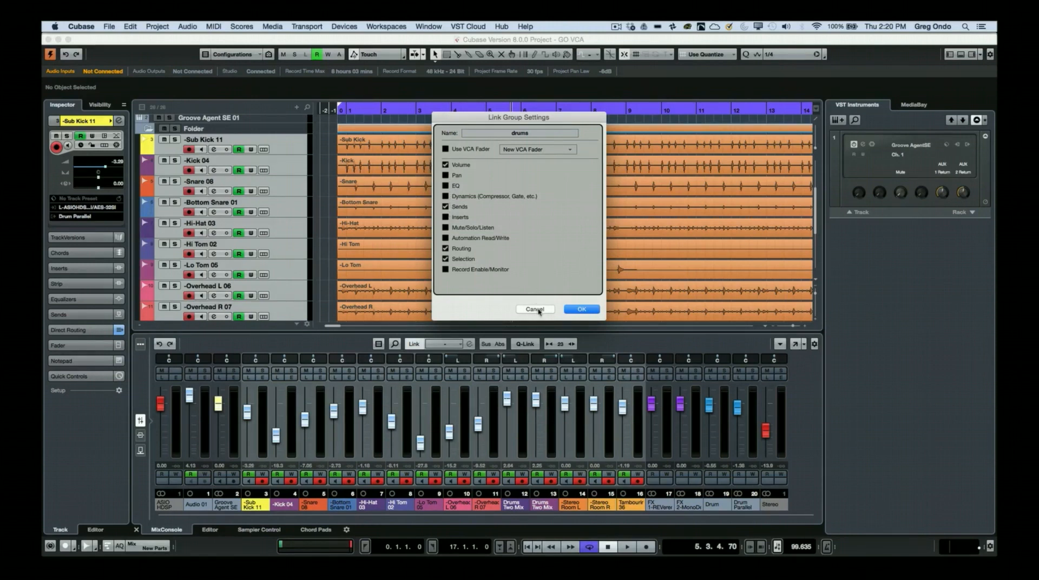
# Step: Confirm the link group, play the mix and lower all drum faders together to -15.0 dB on Sub Kick
pyautogui.click(582, 309)
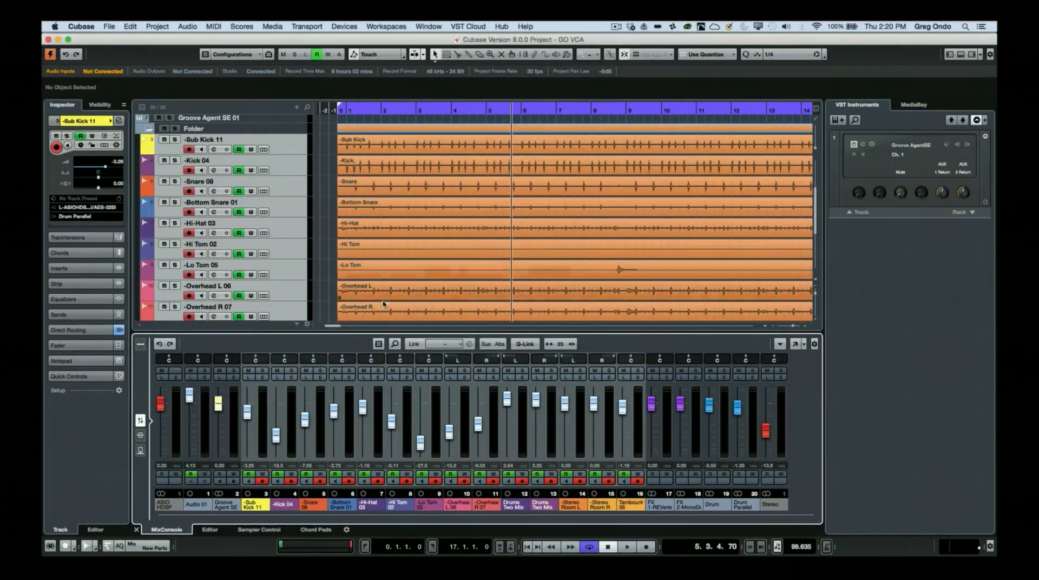
pyautogui.moveTo(589, 376)
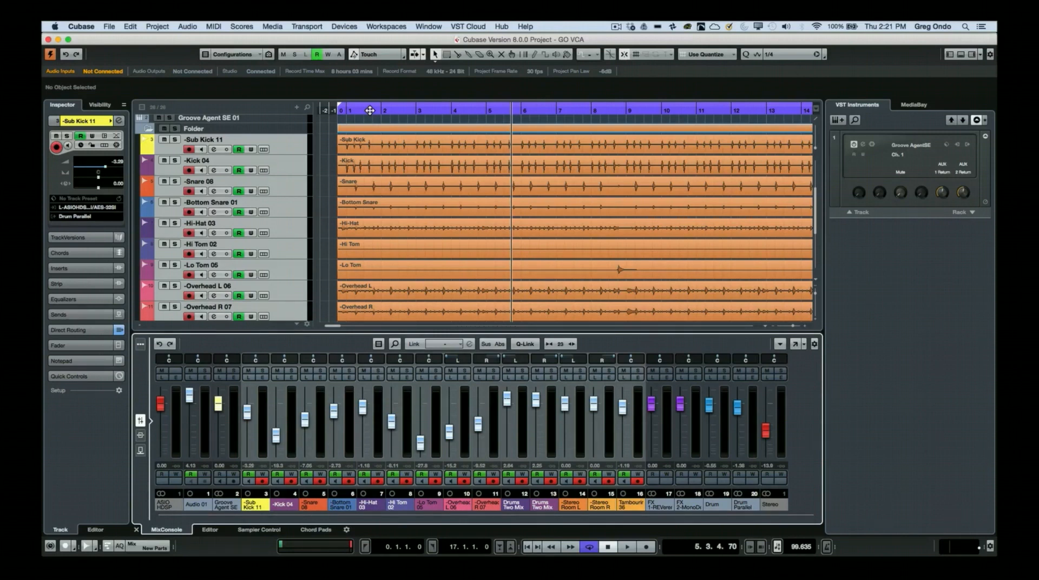
pyautogui.click(626, 546)
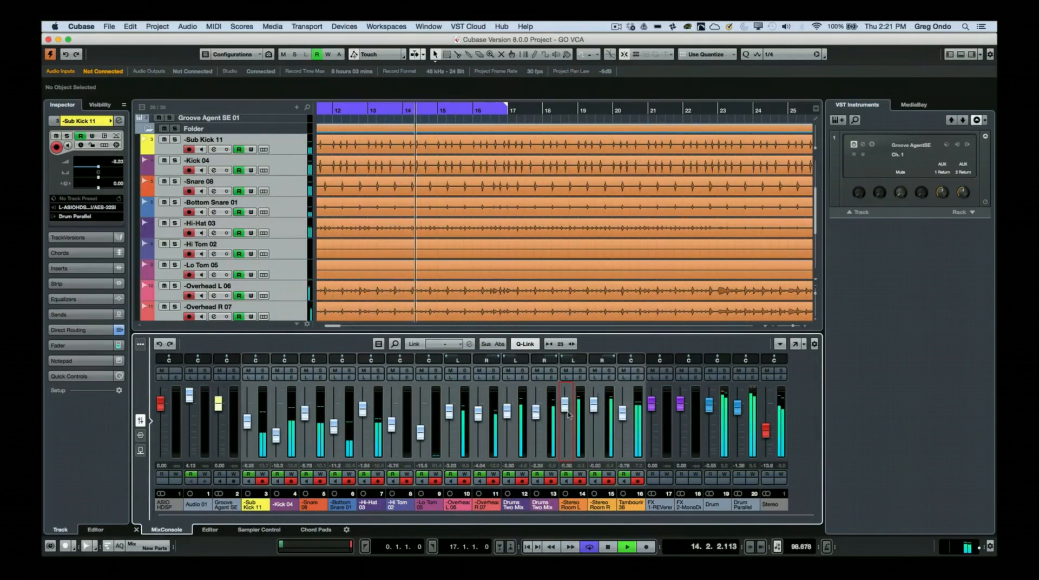
pyautogui.click(624, 547)
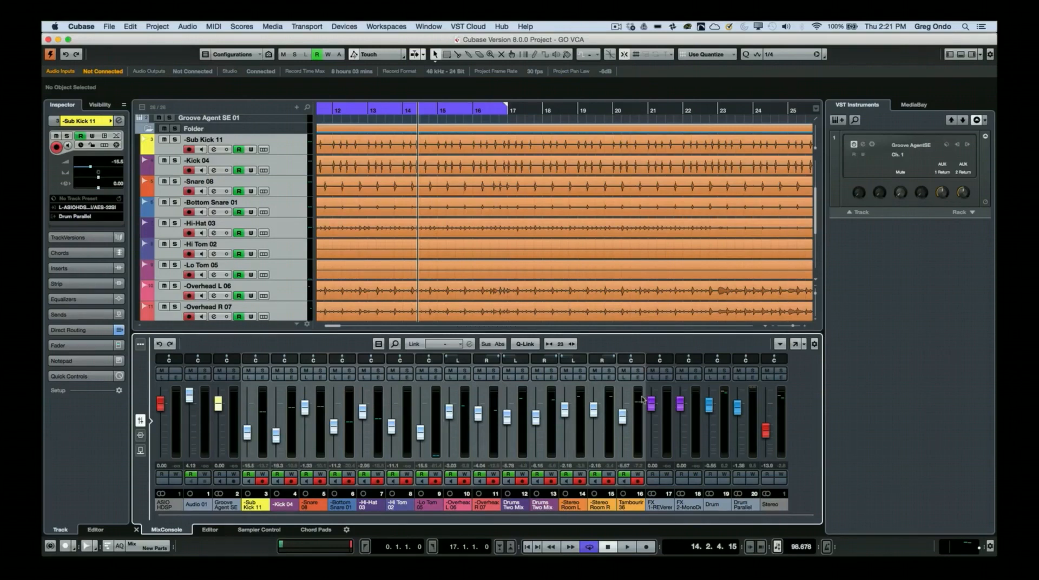
# Step: Choose Add Group Channel to Selected Channels from the drum channels' context menu
pyautogui.rightClick(630, 399)
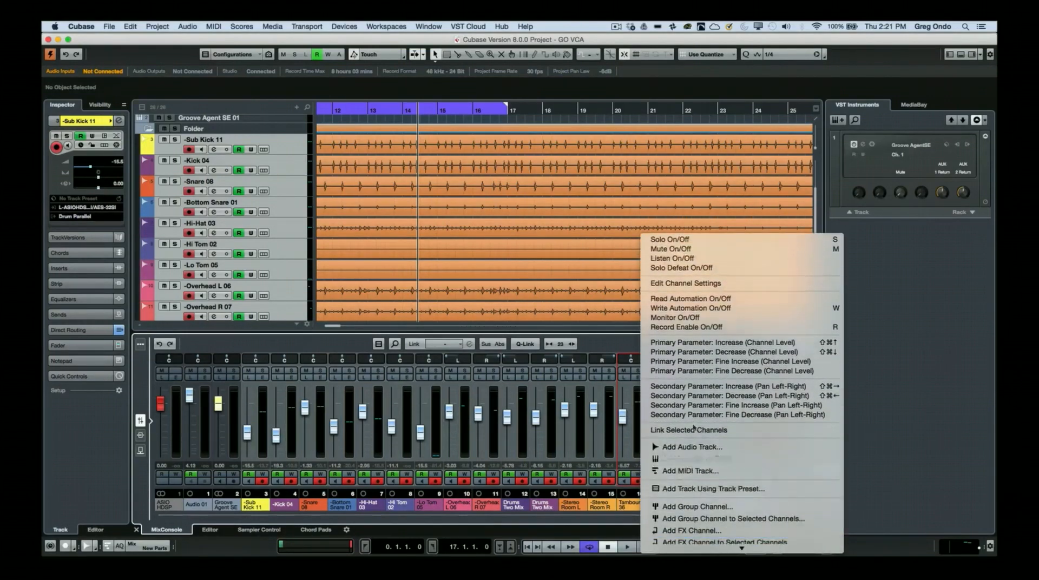
pyautogui.moveTo(696, 459)
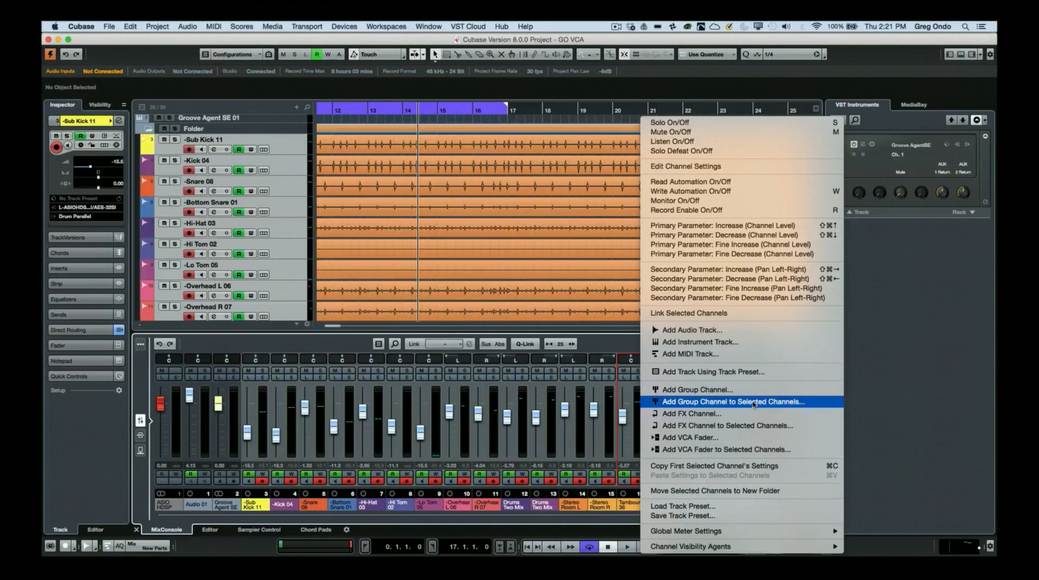
pyautogui.click(731, 401)
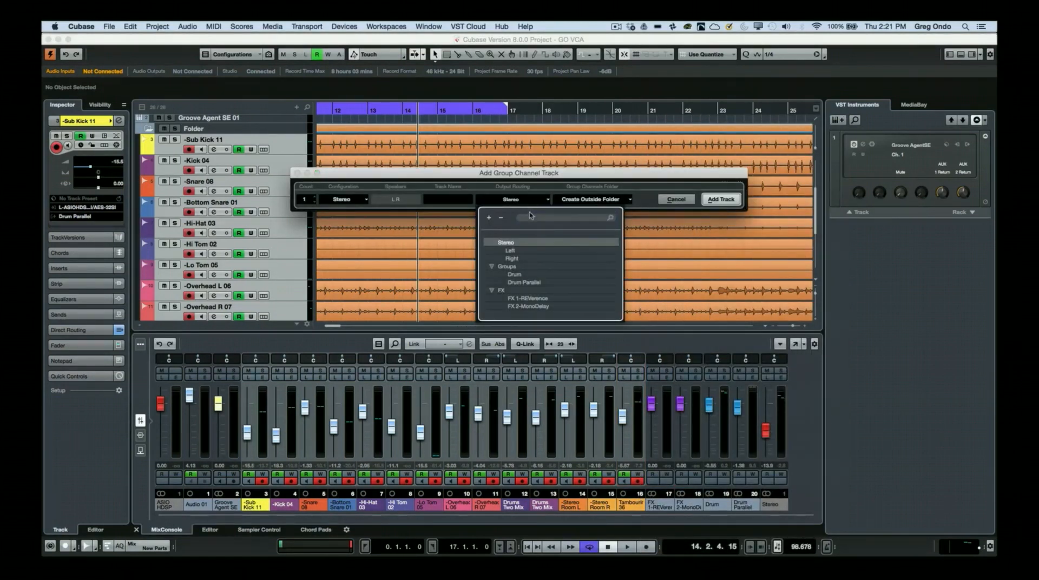
# Step: Route the new group channel to the Stereo output, creating Group 3
pyautogui.click(720, 199)
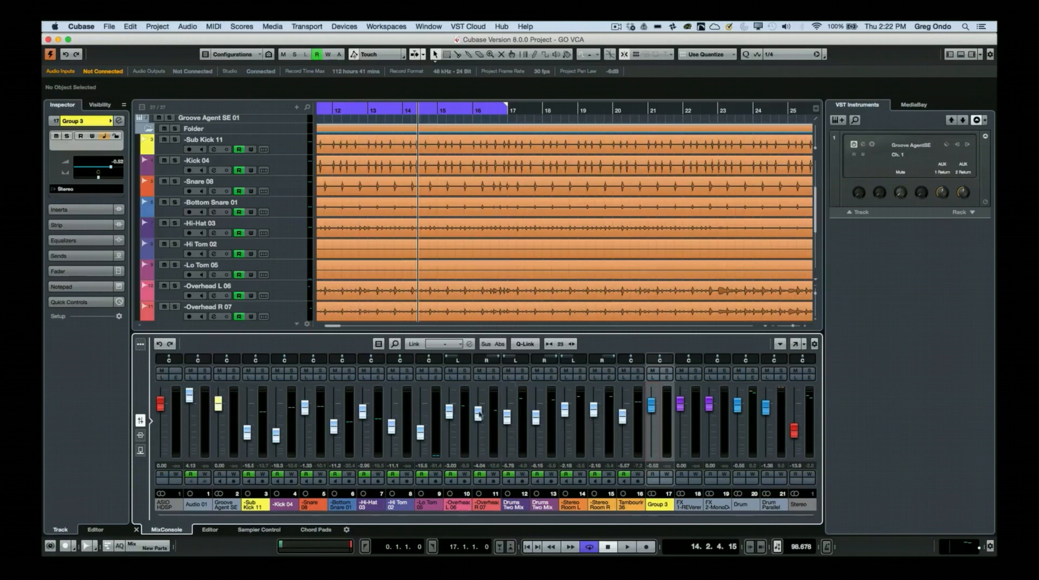
# Step: Add Magneto II saturation to Group 3's channel strip alongside EQ and compression, then close its settings
pyautogui.click(624, 547)
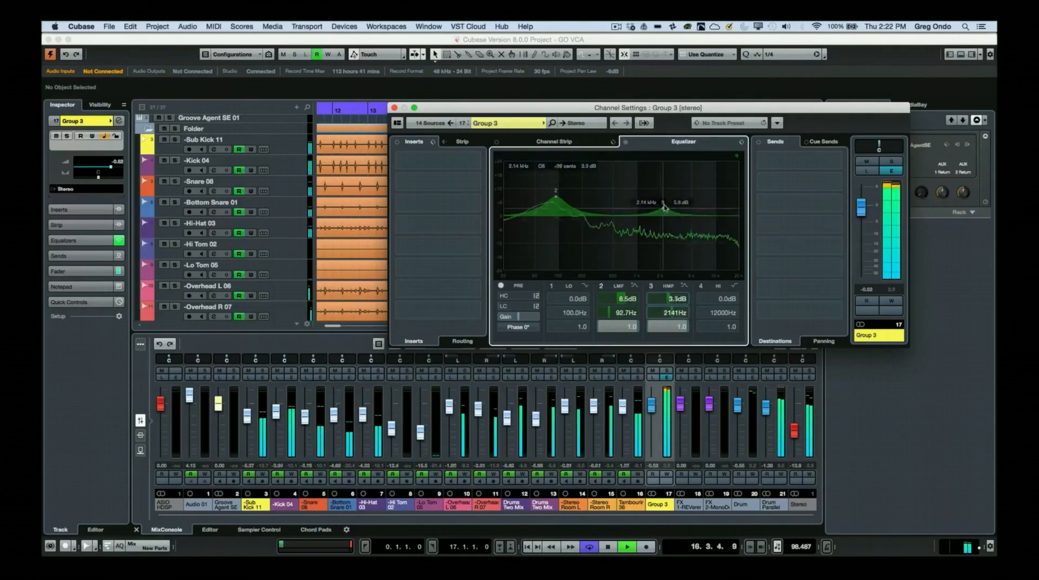
pyautogui.click(554, 141)
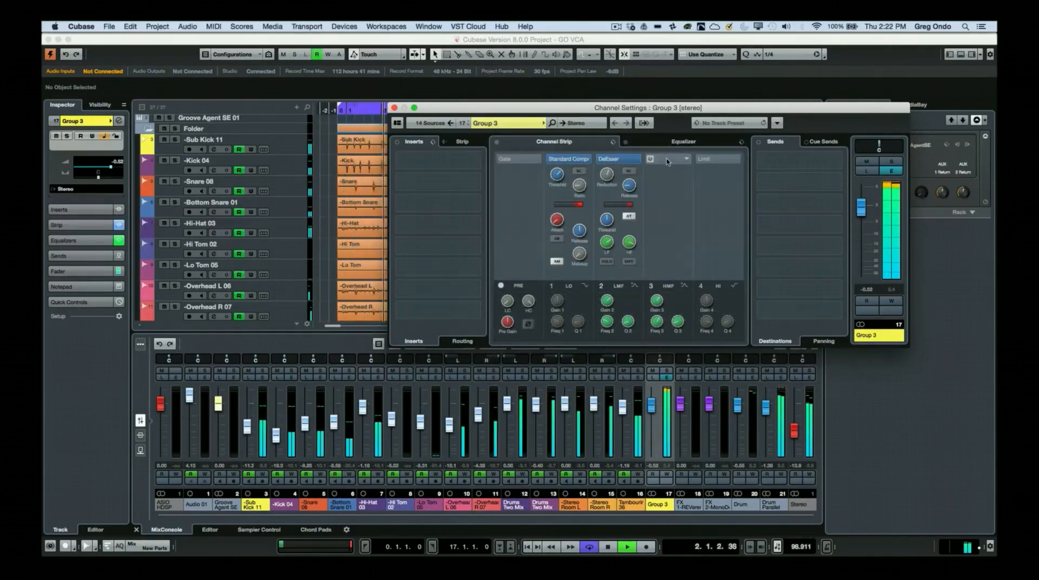
pyautogui.click(650, 158)
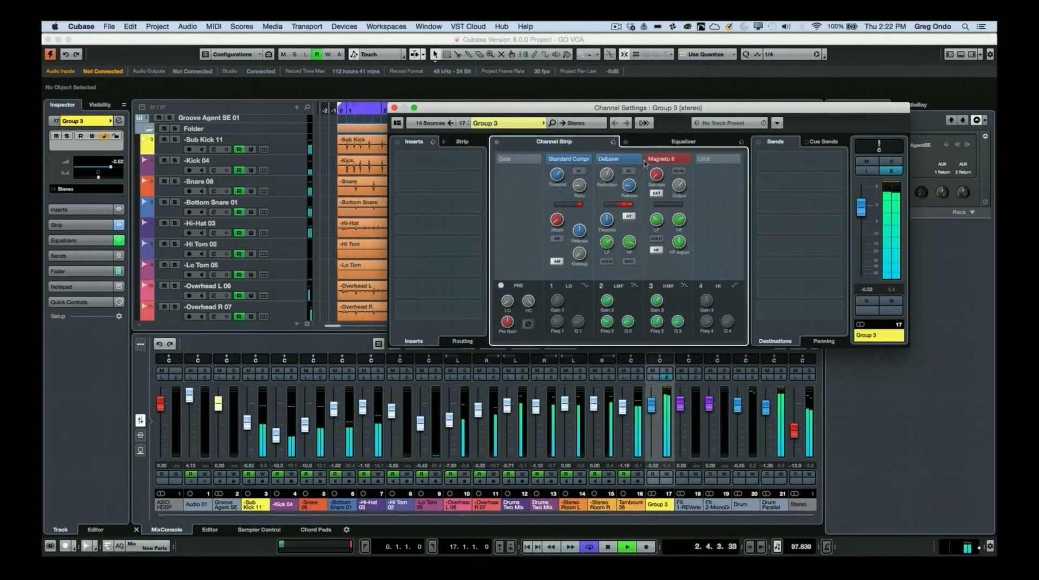
pyautogui.click(616, 159)
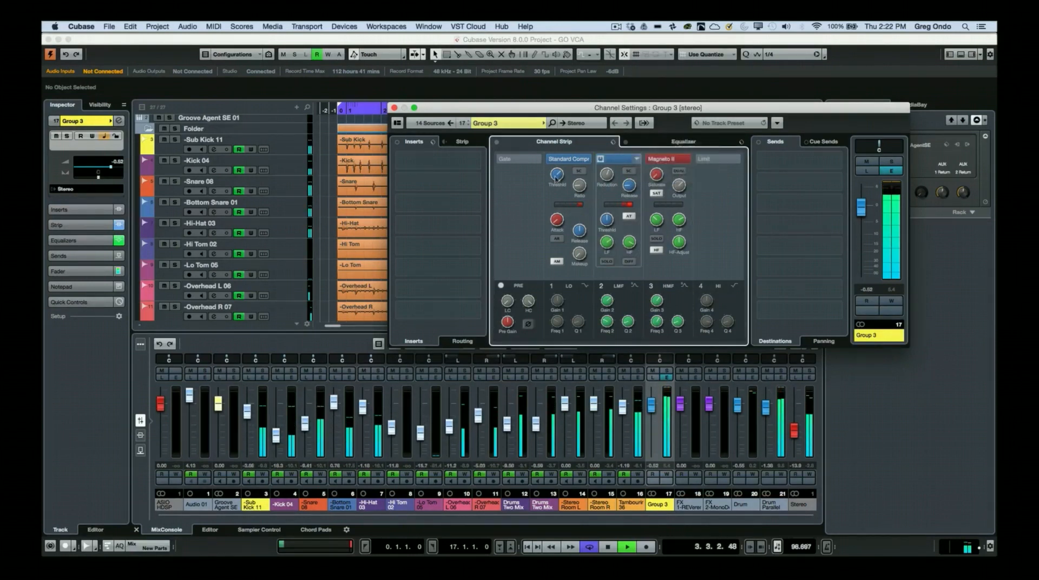
pyautogui.click(683, 141)
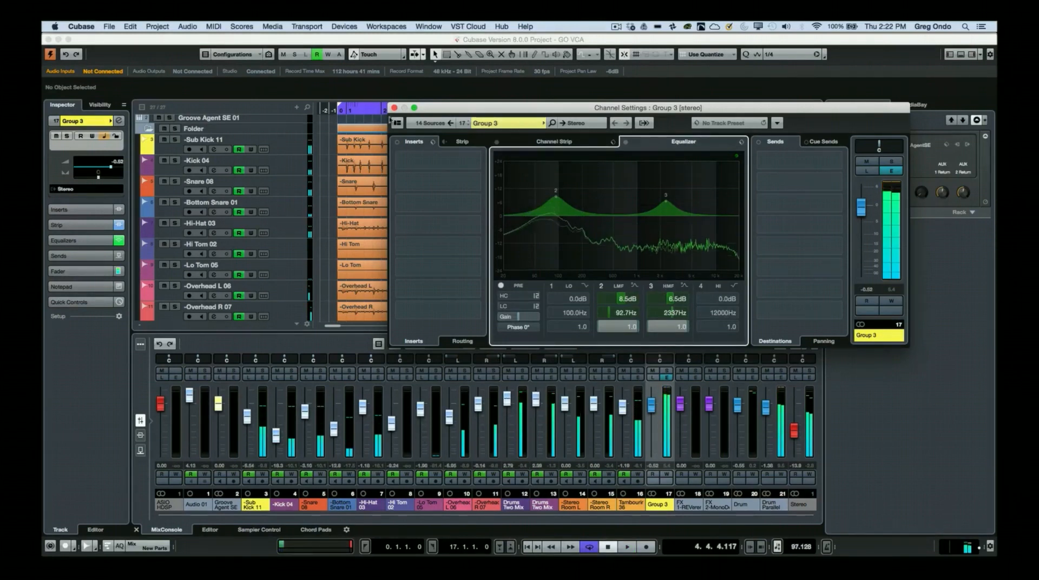
pyautogui.click(394, 108)
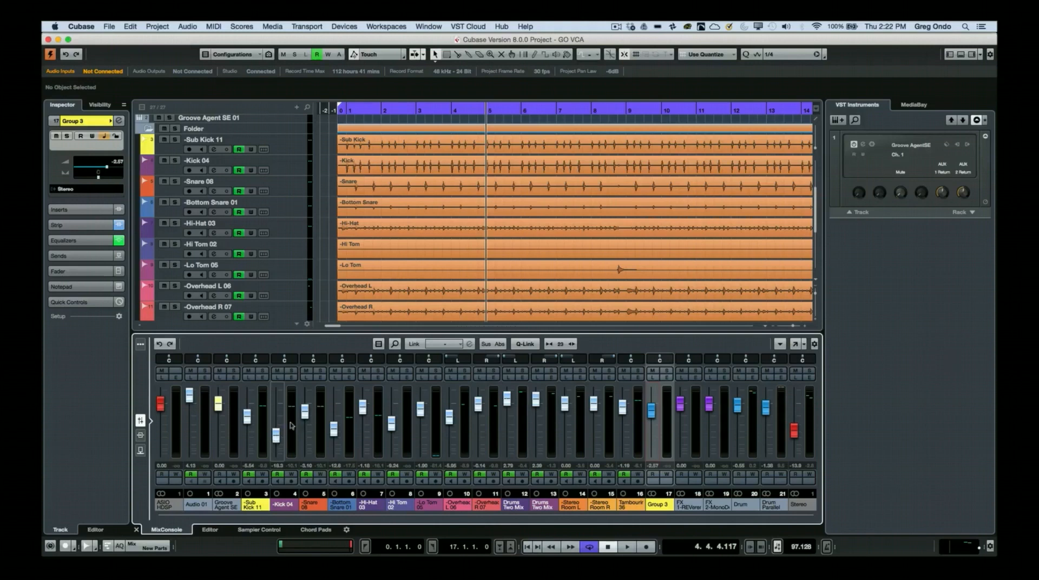
# Step: Select the drum channels from Sub Kick 11 and add a VCA fader linked to them
pyautogui.click(202, 140)
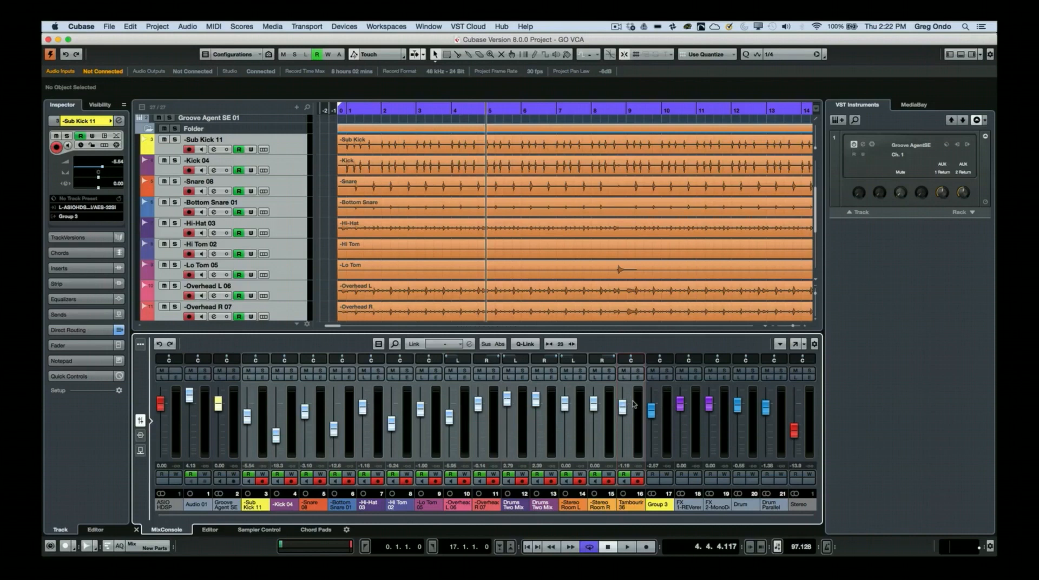
pyautogui.rightClick(631, 404)
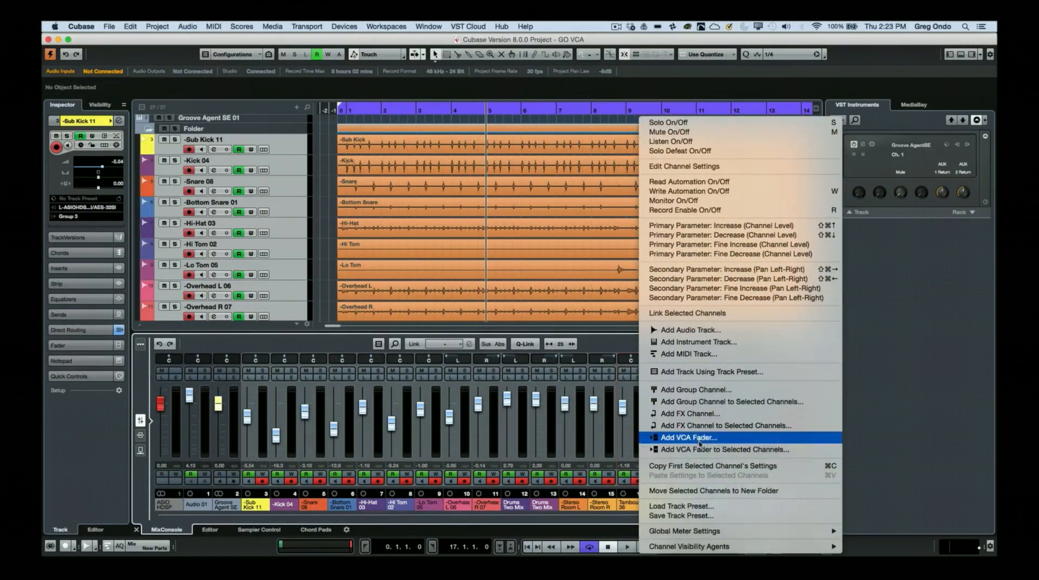
pyautogui.moveTo(725, 449)
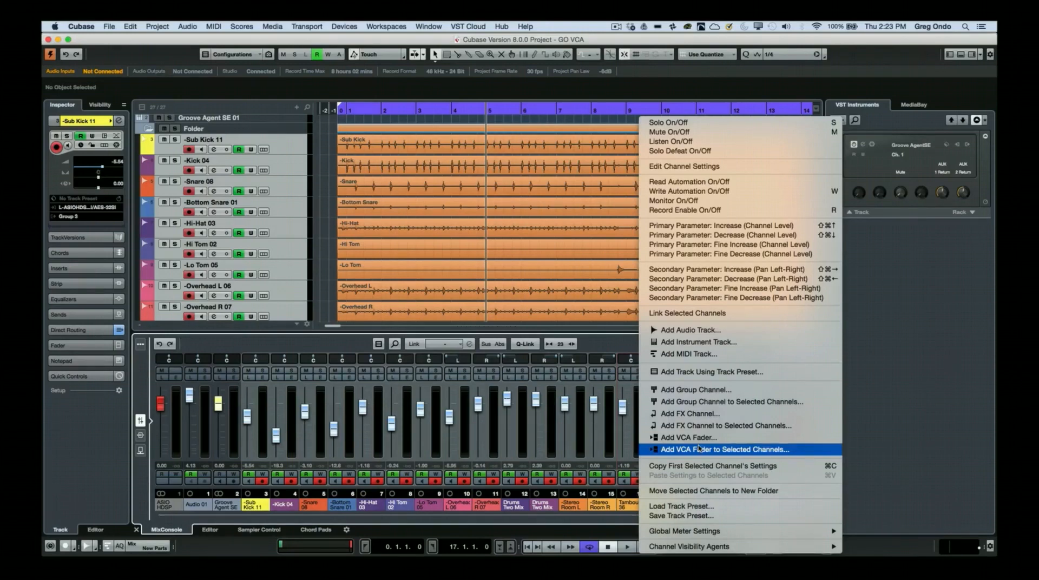
pyautogui.click(726, 449)
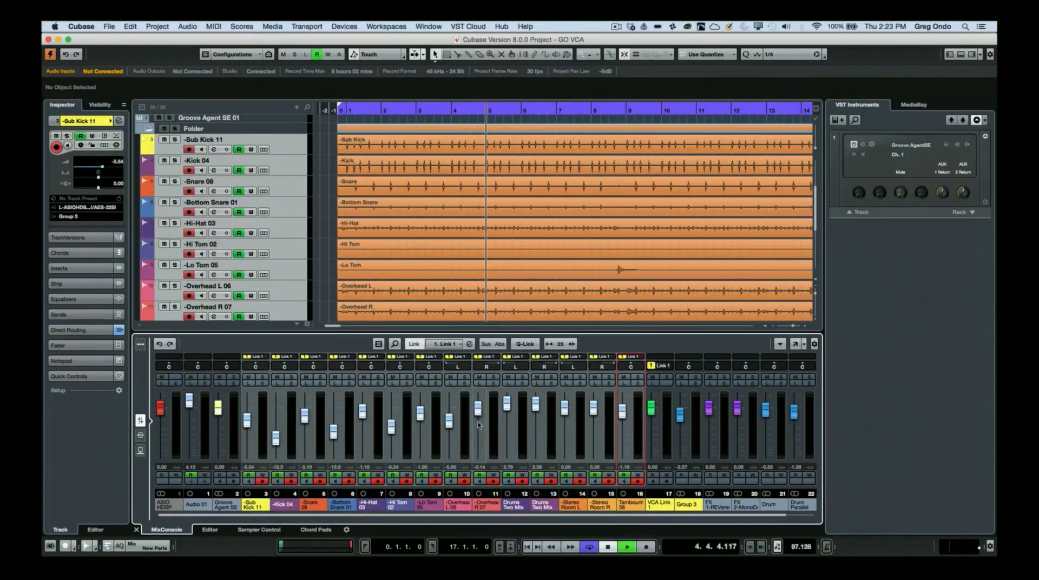
# Step: Play the drum mix so the VCA Link 1 fader can pull the linked channels down to -15.0 dB
pyautogui.click(625, 546)
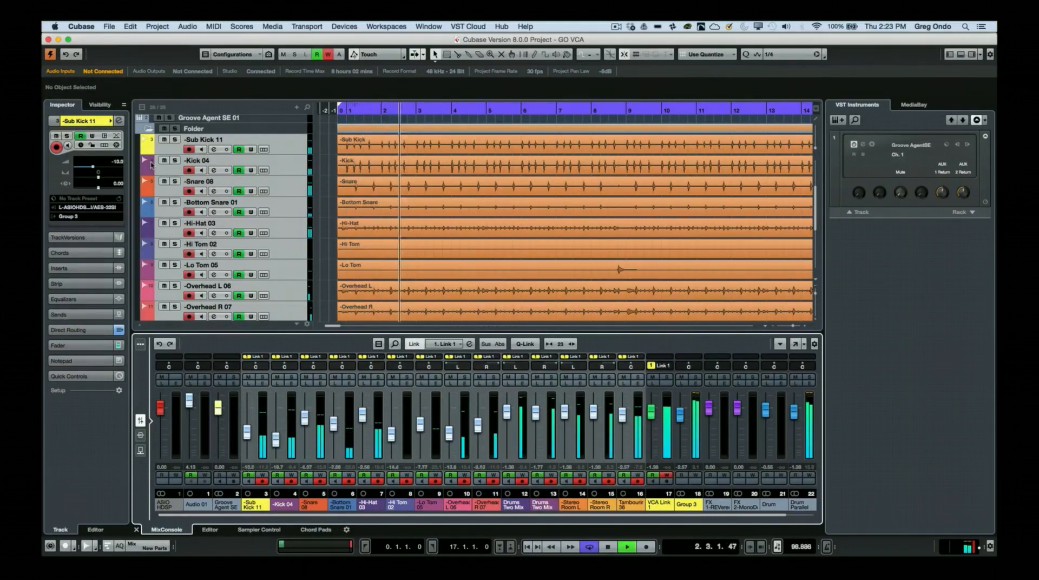
# Step: Show the Sub Kick 11 volume automation lane with its recorded curve
pyautogui.click(145, 149)
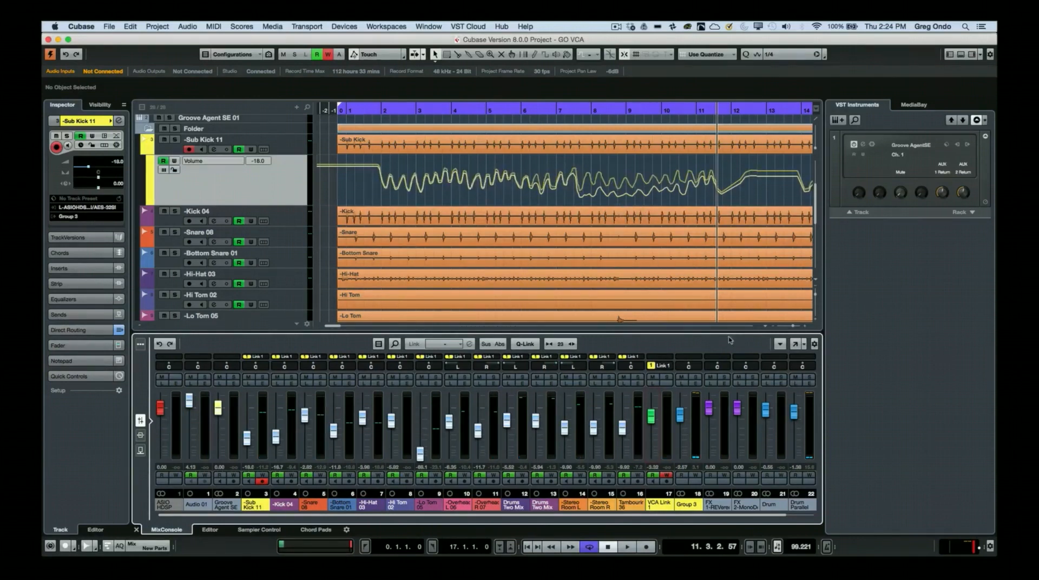
pyautogui.moveTo(660, 366)
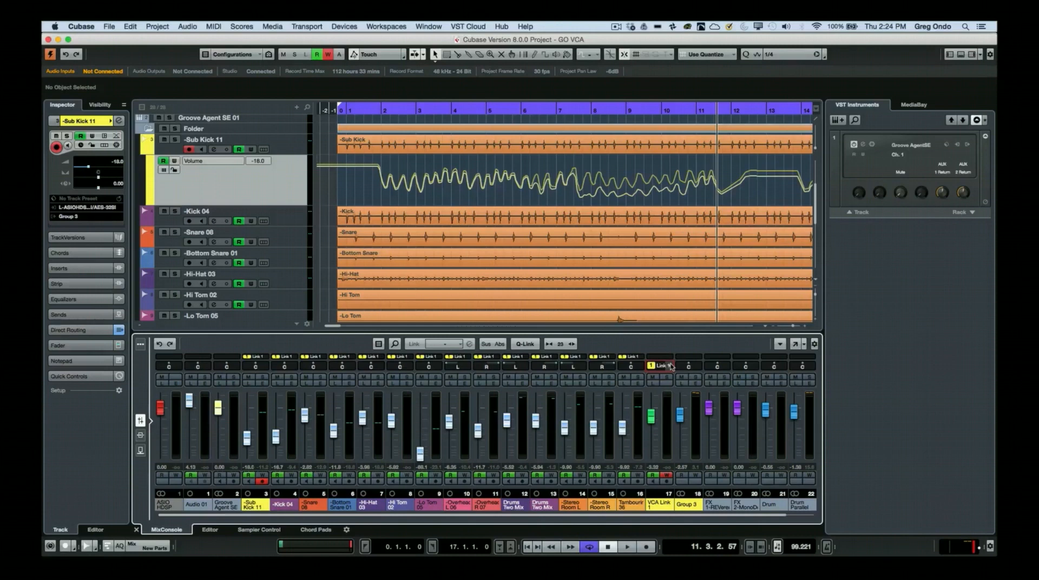
# Step: Combine VCA Link 1's automation into its linked drum channels, removing the VCA fader
pyautogui.rightClick(661, 366)
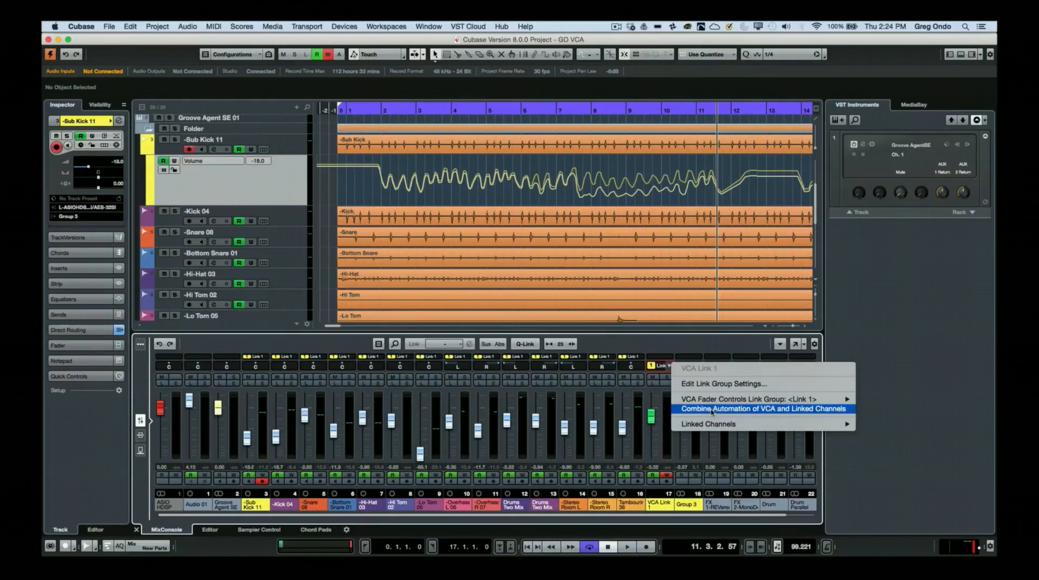
pyautogui.click(763, 408)
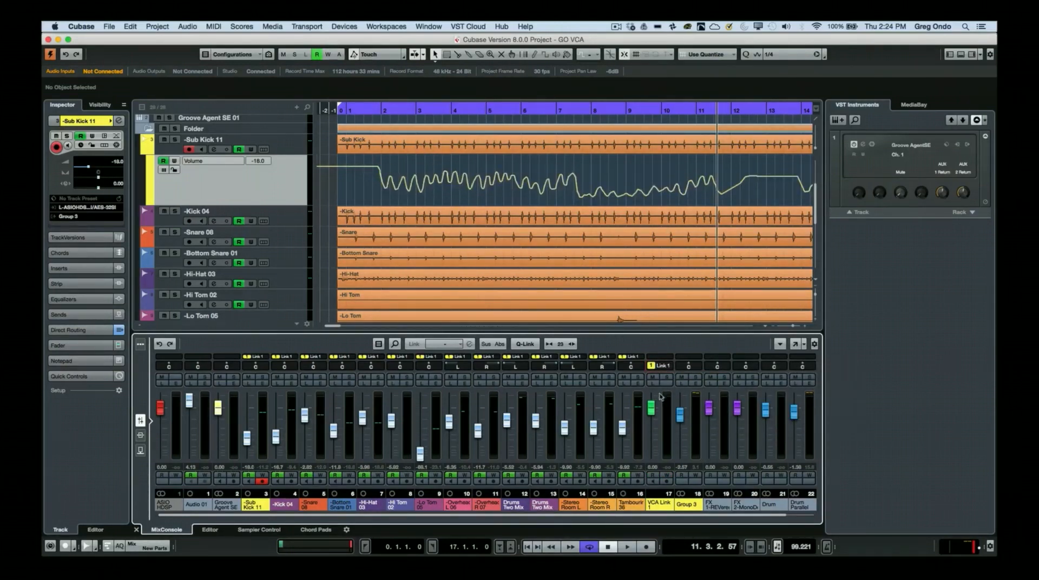
pyautogui.moveTo(565, 376)
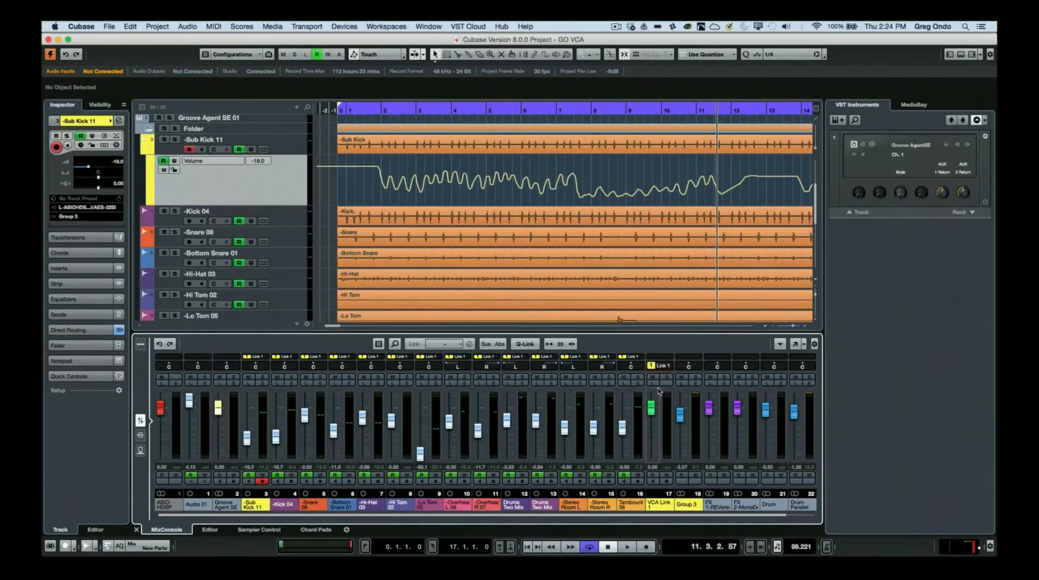
pyautogui.moveTo(653, 388)
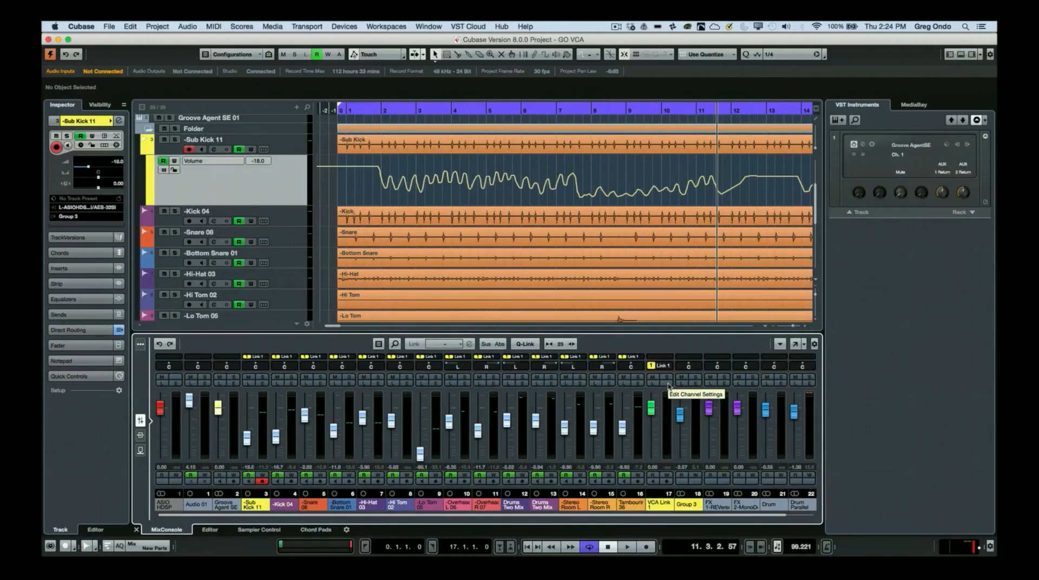
pyautogui.moveTo(628, 376)
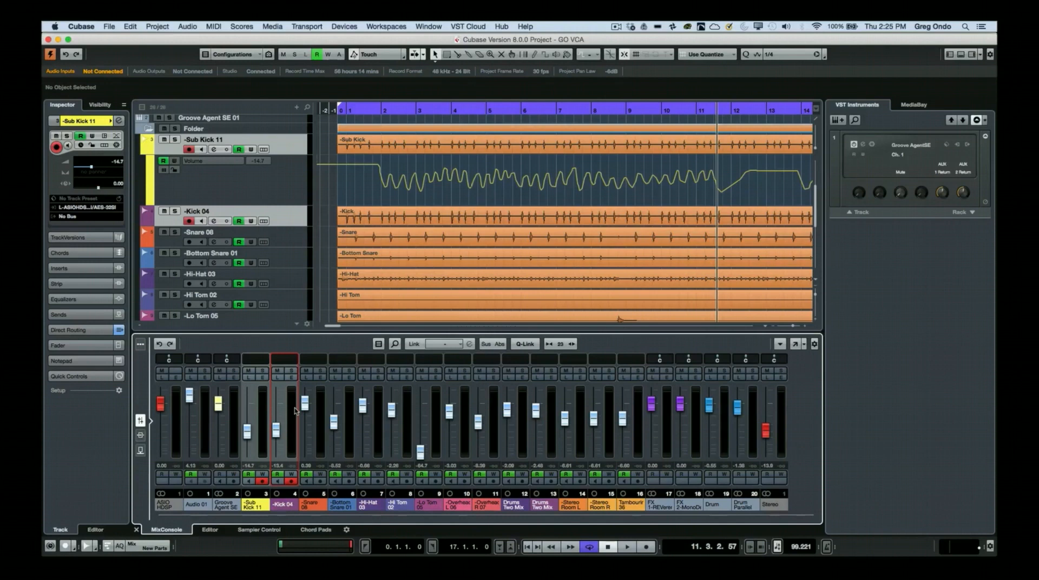
# Step: Add VCA faders for the kicks, the snares, and the hi-hat and toms (Links 1-3)
pyautogui.rightClick(295, 406)
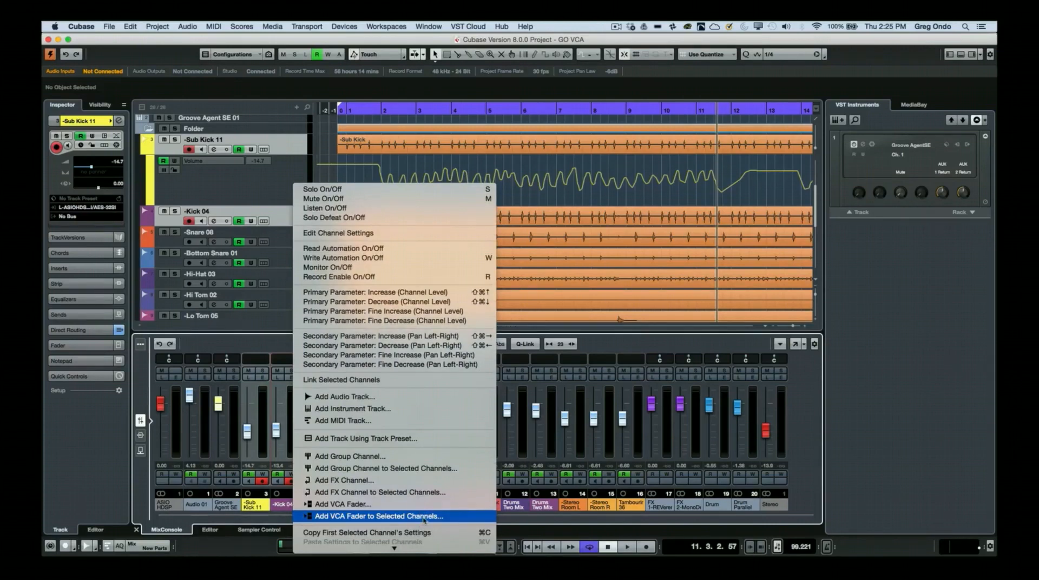
pyautogui.click(378, 517)
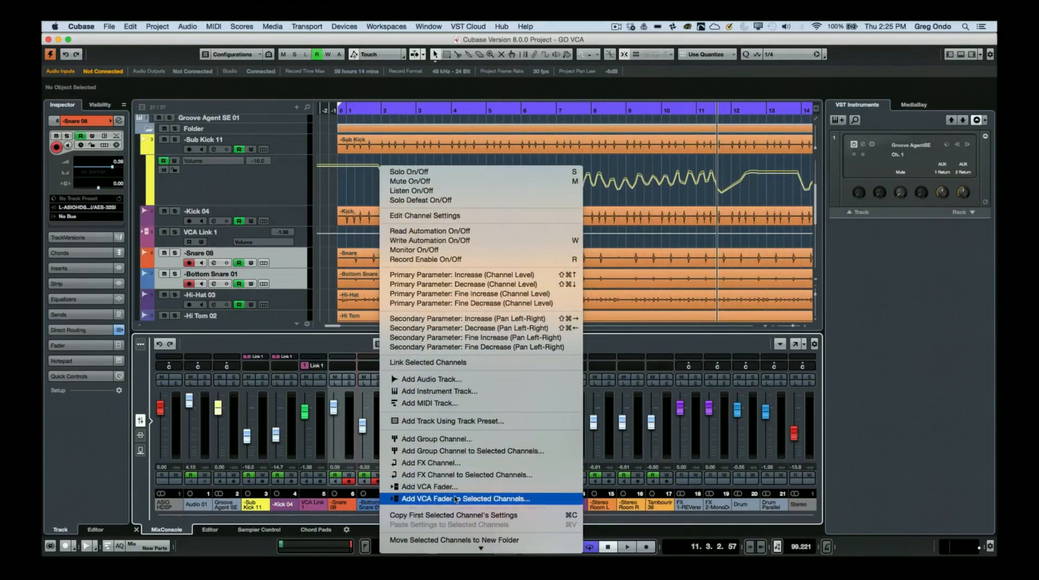
pyautogui.click(465, 498)
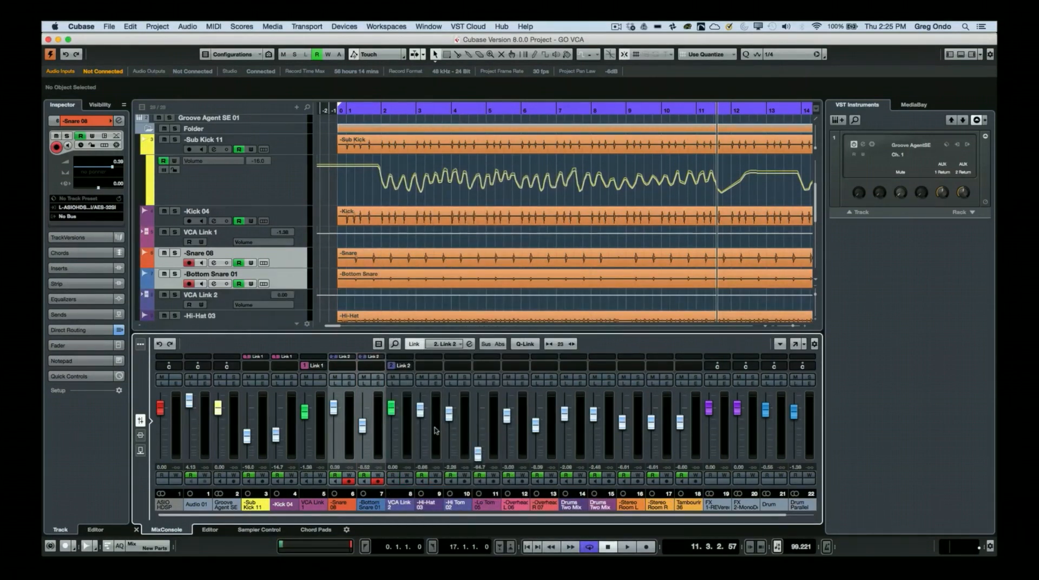
pyautogui.rightClick(494, 424)
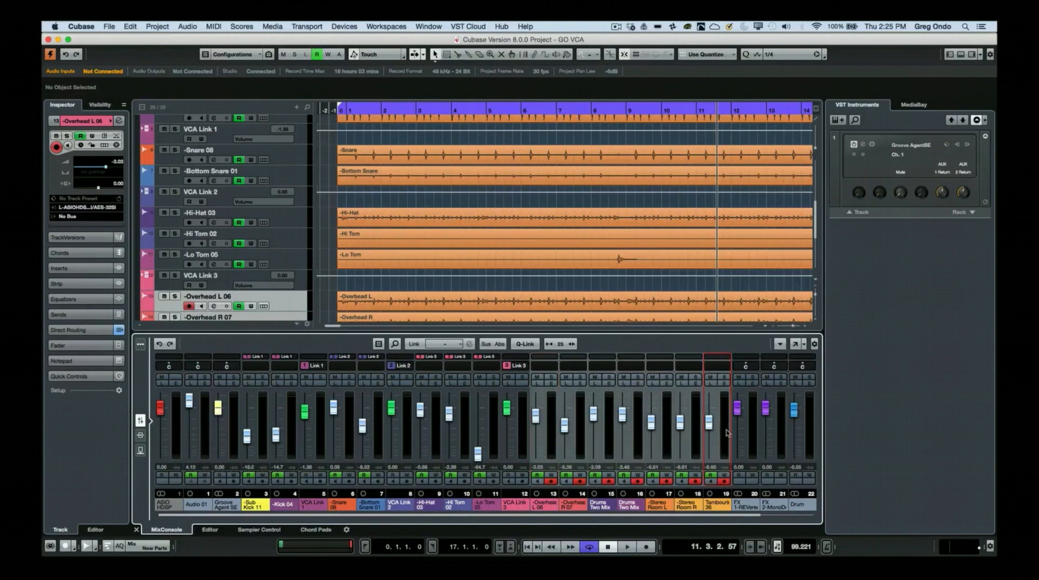
# Step: Add VCA Link 4 over the overhead, two-mix, room and tambourine channels
pyautogui.rightClick(712, 431)
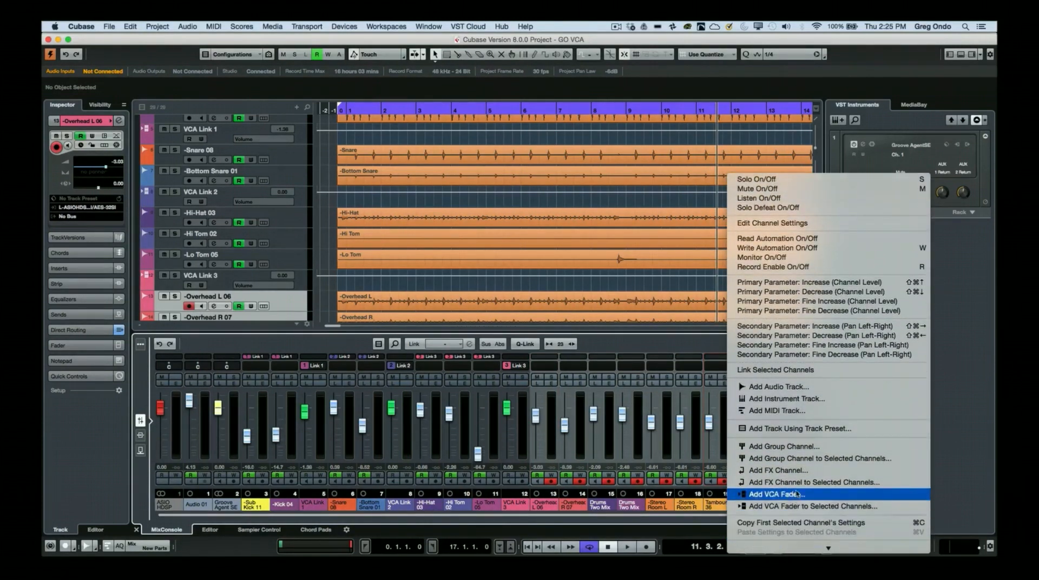
pyautogui.click(777, 494)
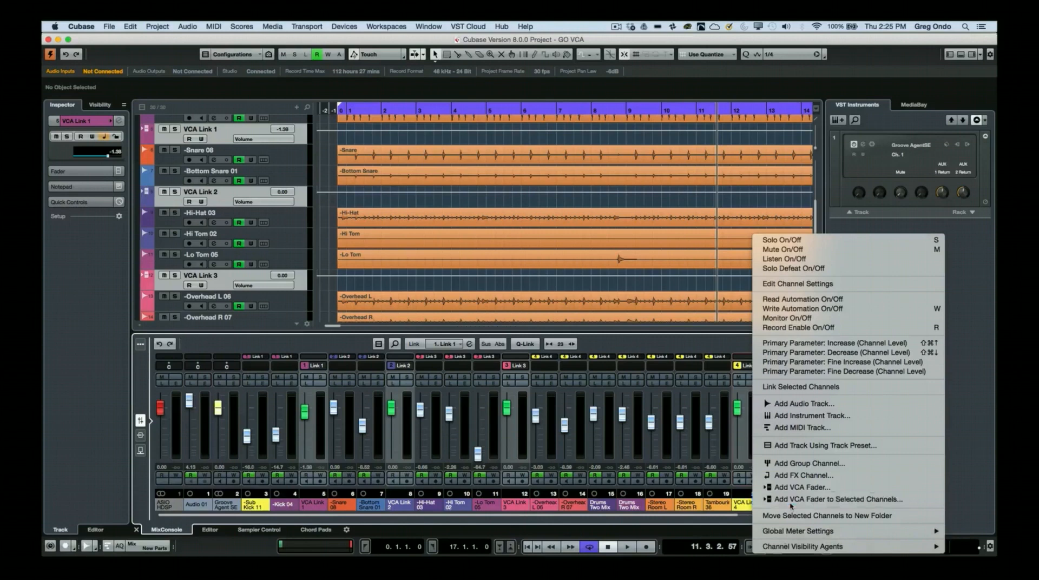
# Step: Add VCA Link 5 as a master VCA nesting VCA Links 1–4
pyautogui.click(841, 499)
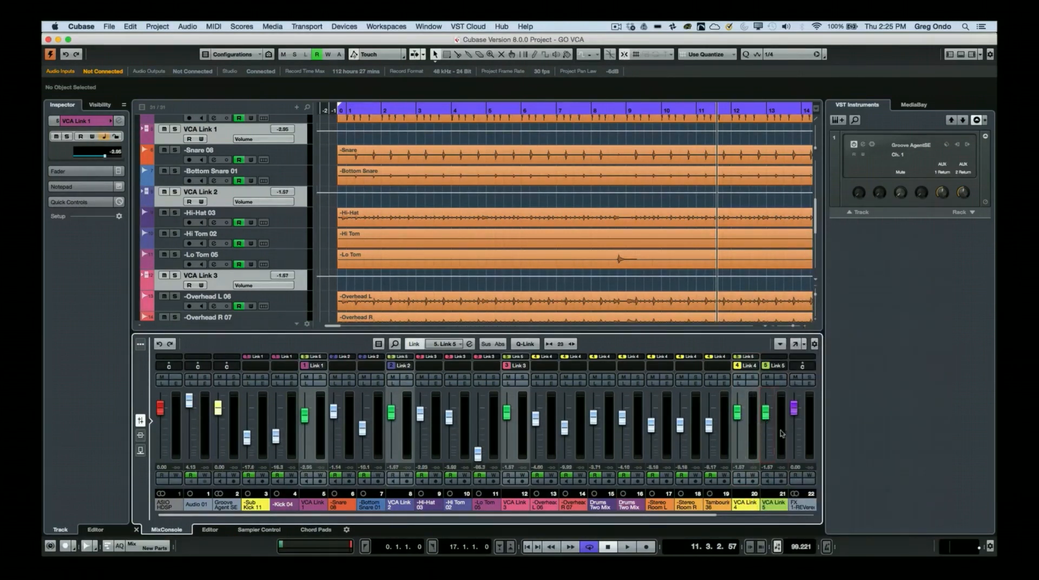
pyautogui.scroll(-3)
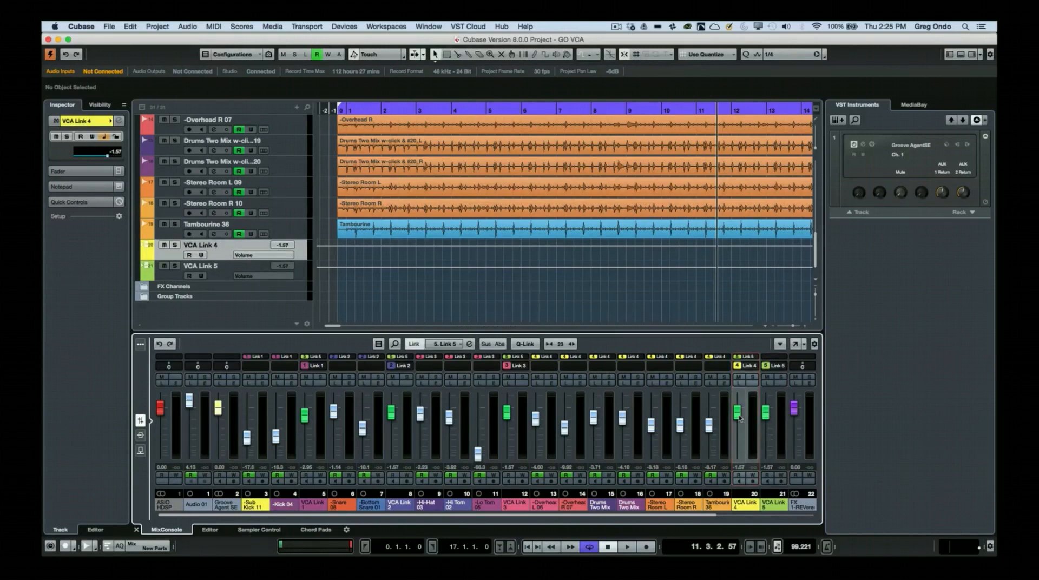